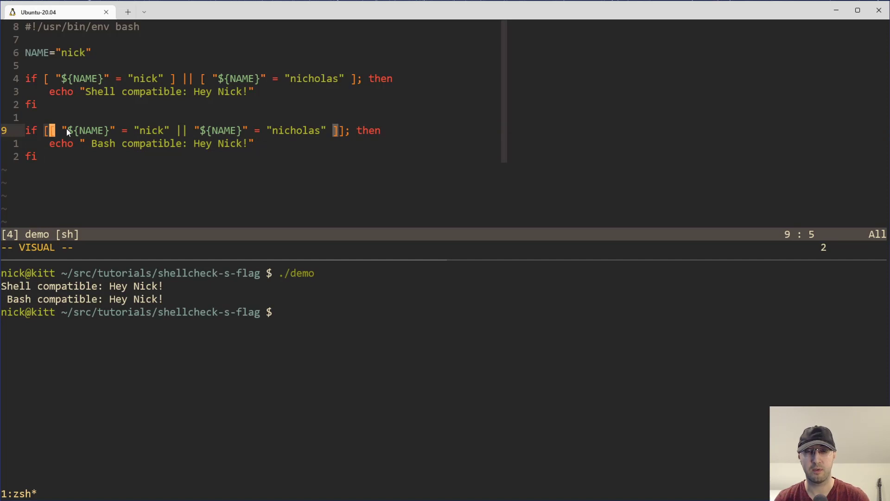
mouse_move(148, 144)
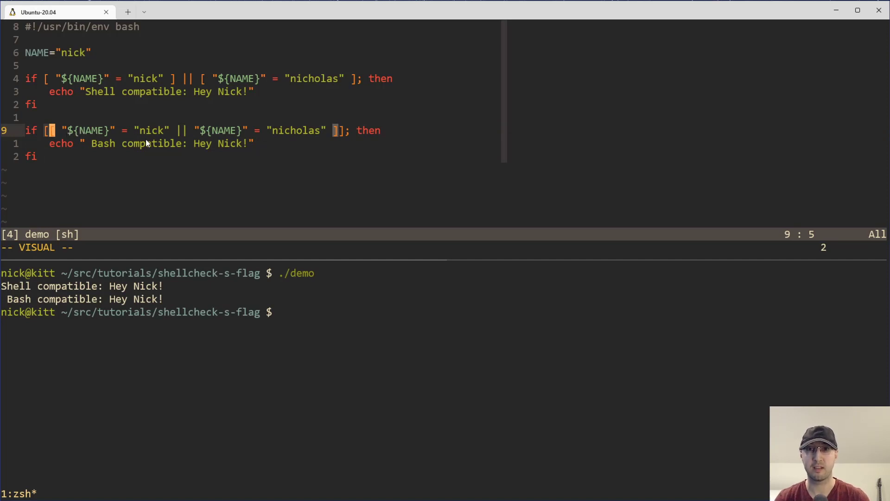
mouse_move(164, 133)
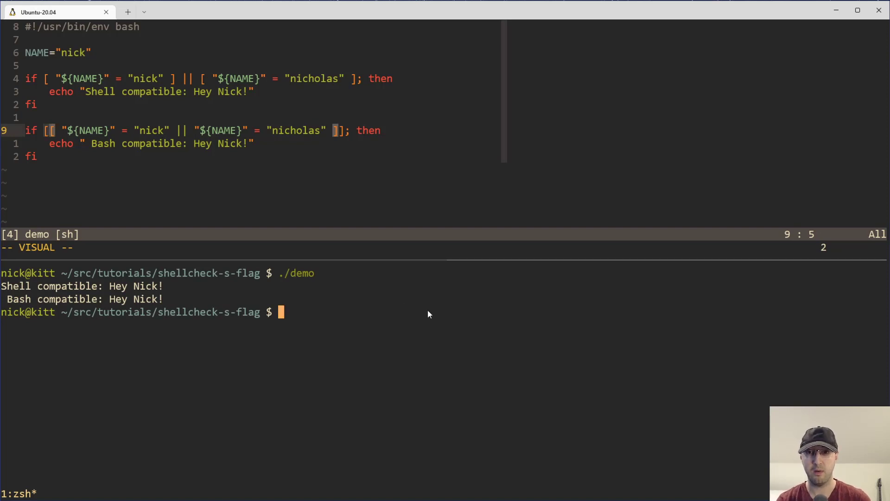
Step: Run shellcheck on demo, then again with --shell sh to get SC2039 for [[ ]]
type("shellcheck demo")
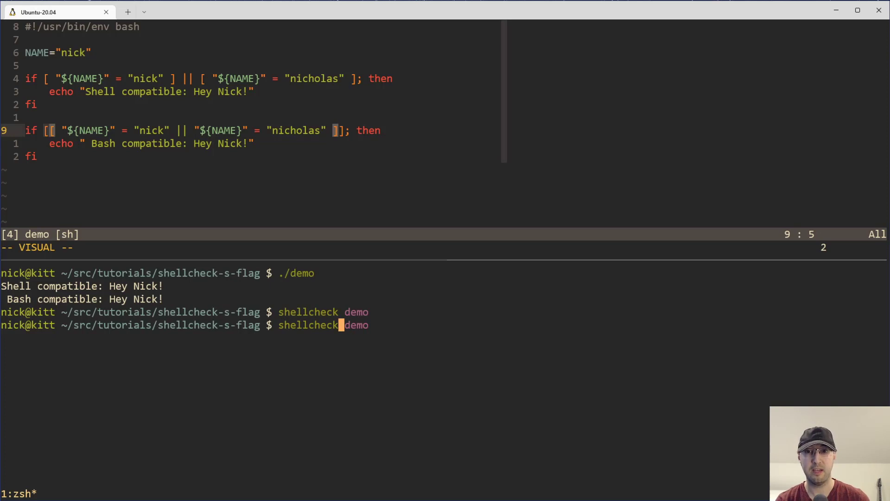
type("--shell")
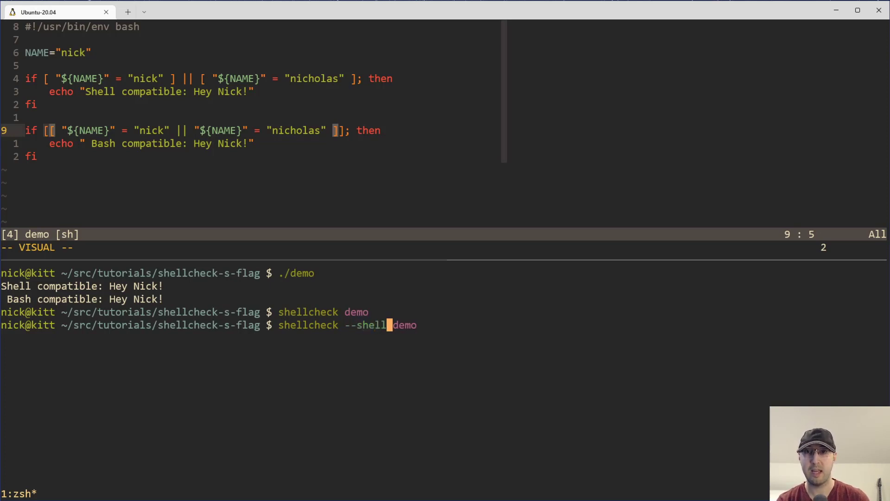
type("sh")
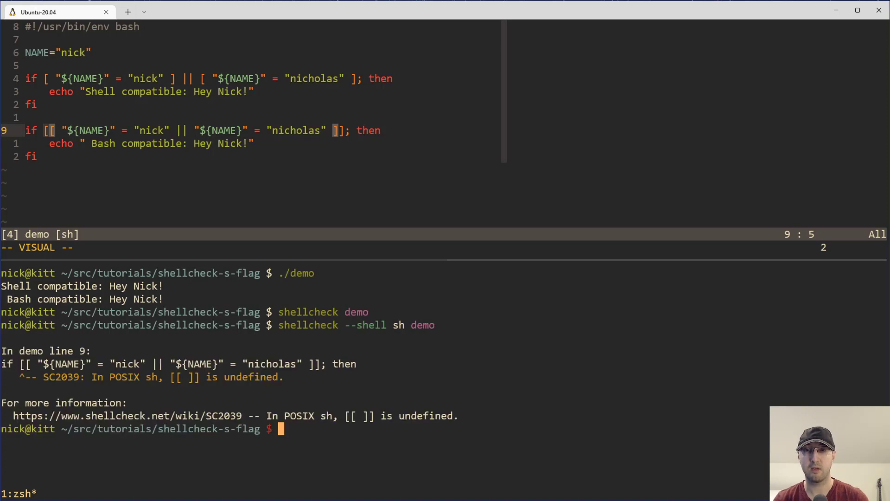
mouse_move(395, 330)
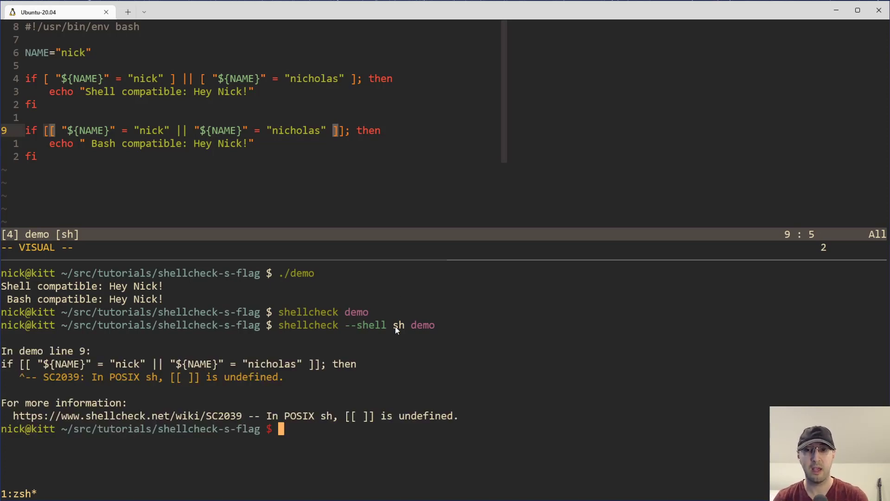
mouse_move(128, 40)
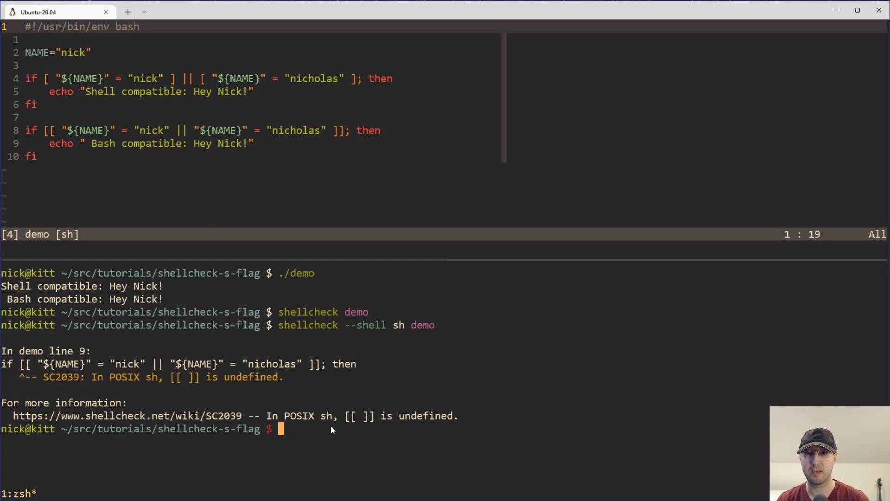
Step: Change the shebang from bash to sh, save, and run ./demo to see '[[: not found'
key("i")
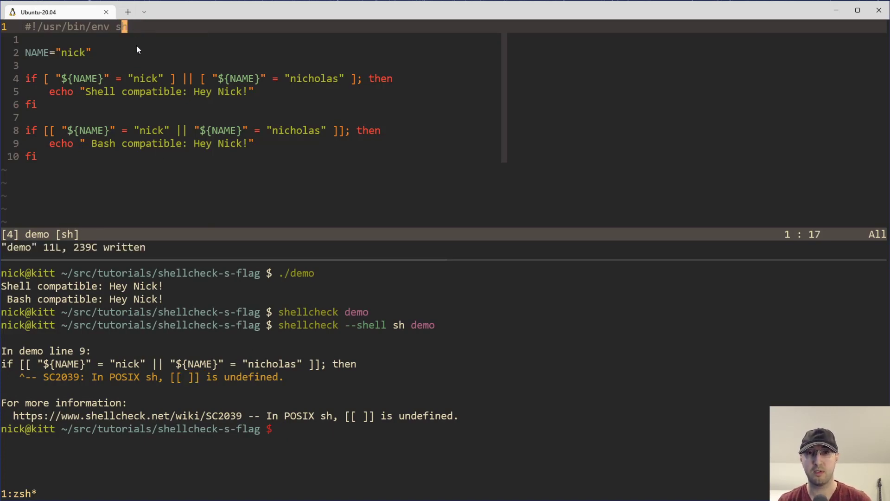
type("./demo")
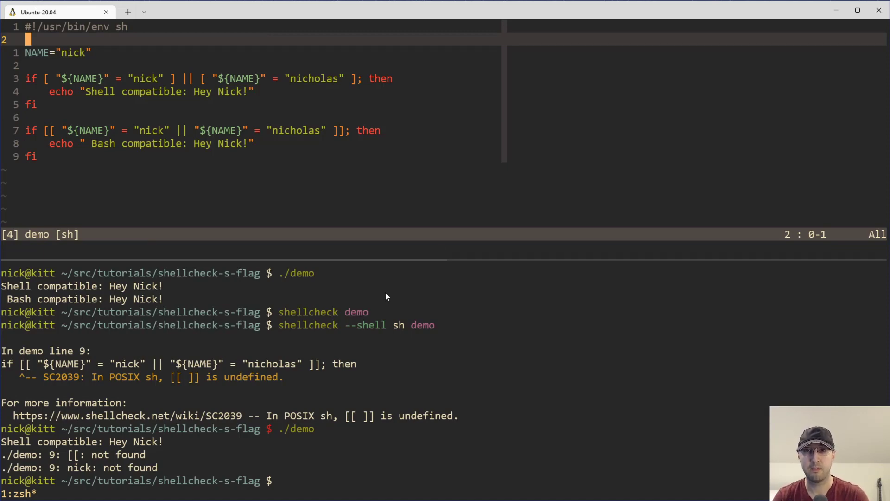
mouse_move(398, 304)
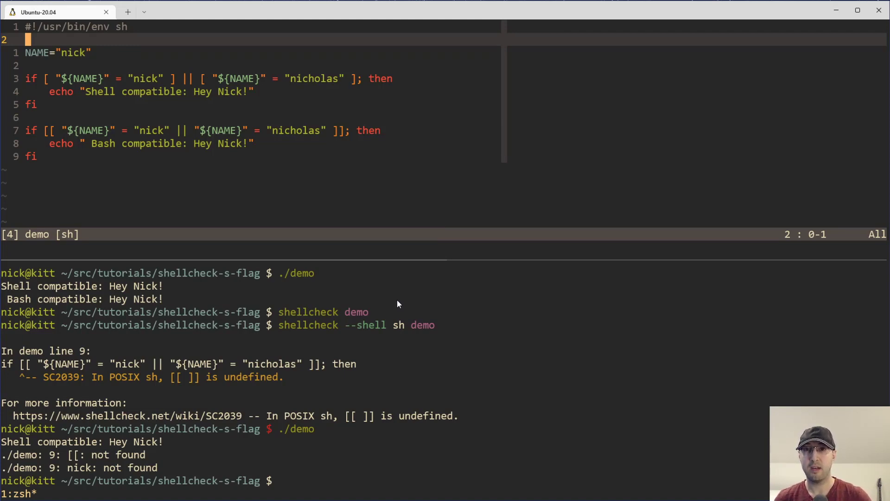
mouse_move(335, 276)
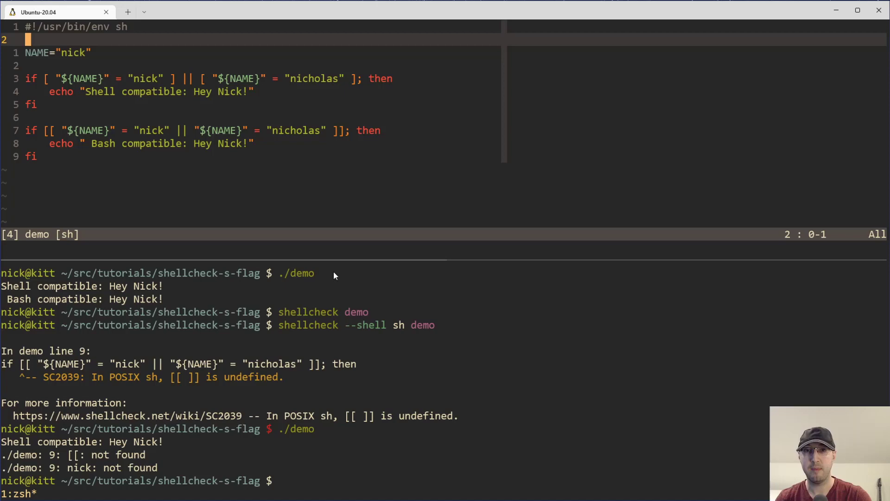
mouse_move(169, 162)
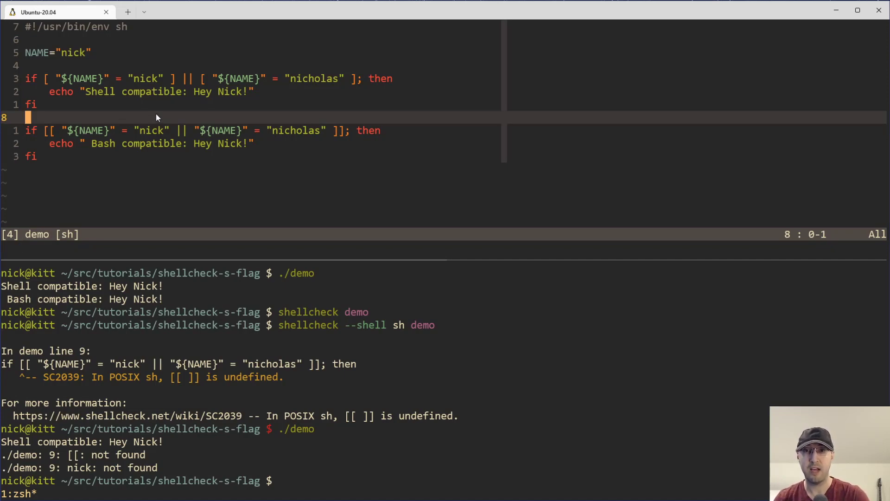
mouse_move(151, 139)
type("ba")
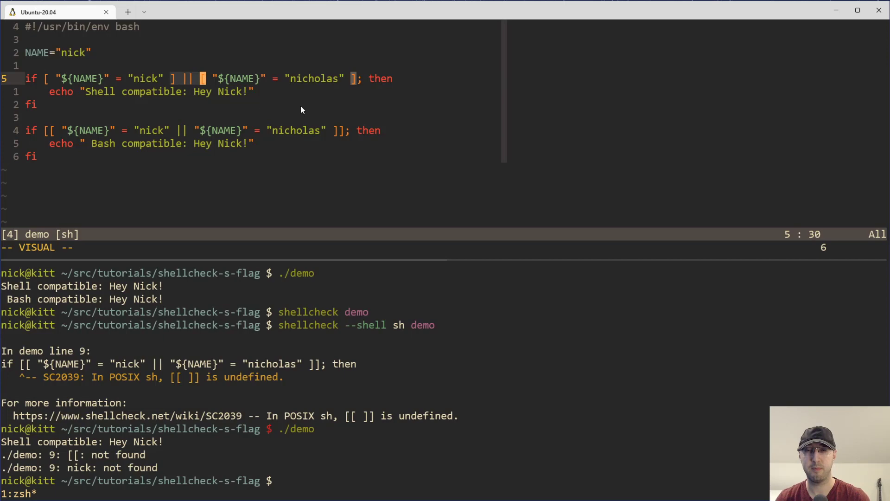
mouse_move(326, 106)
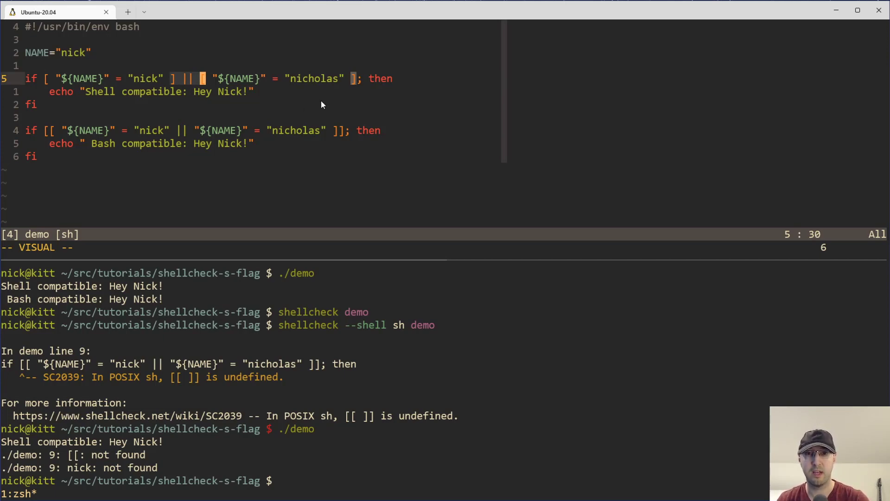
mouse_move(317, 149)
type("shellcheck -s sh demo")
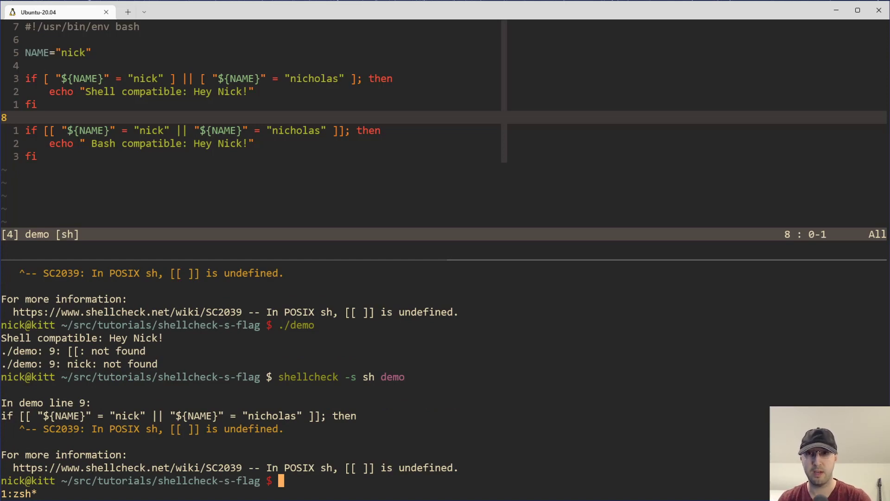
mouse_move(511, 336)
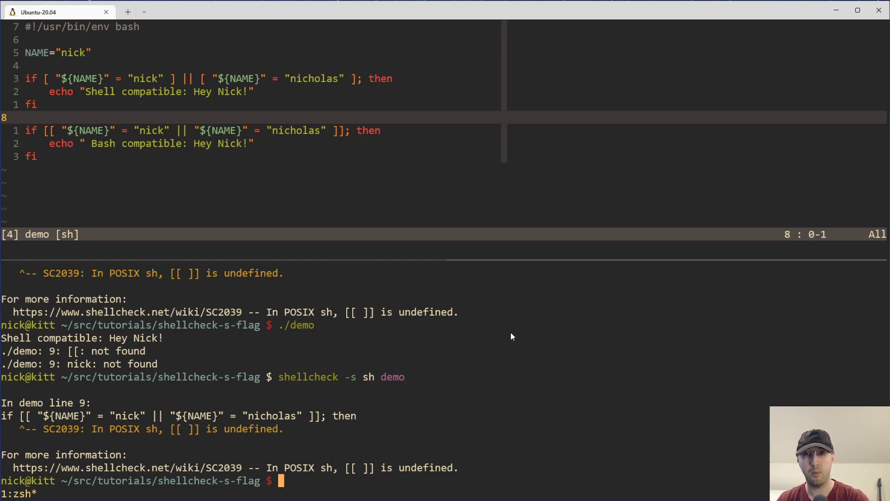
mouse_move(432, 378)
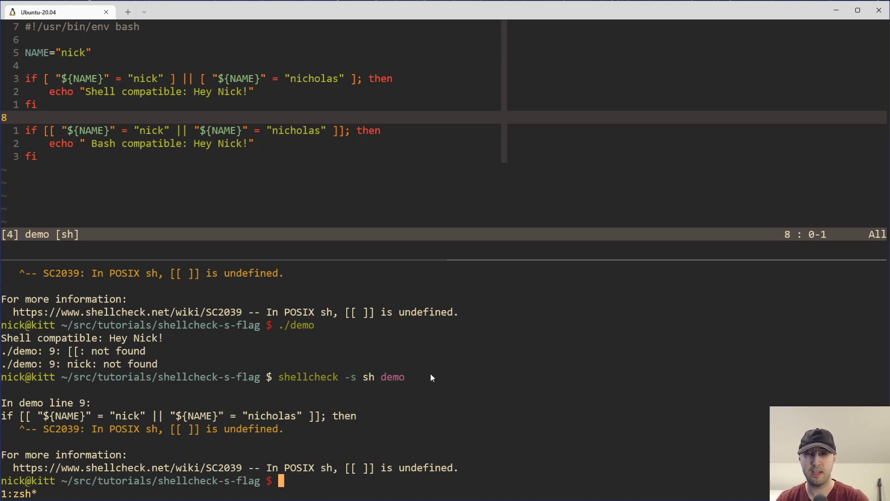
mouse_move(403, 385)
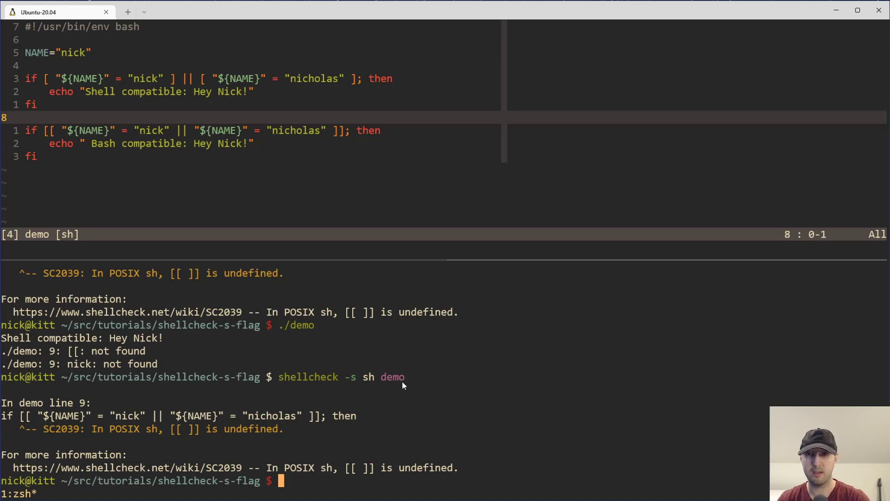
mouse_move(539, 375)
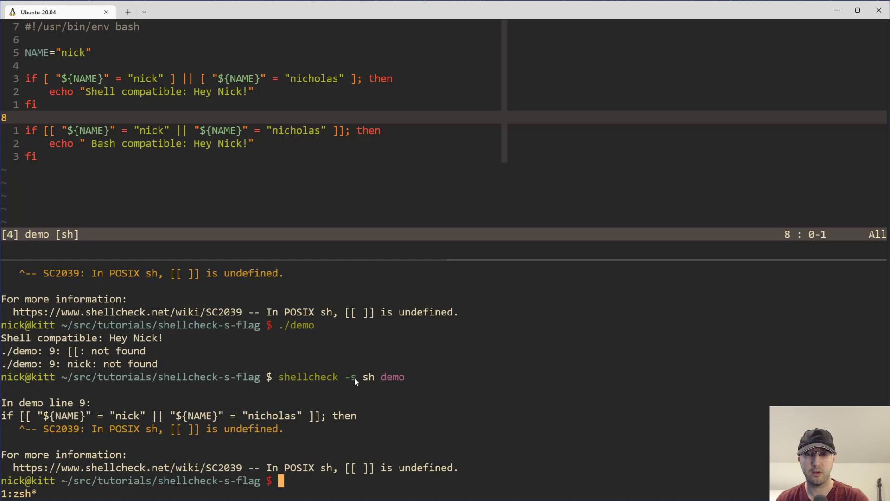
mouse_move(459, 372)
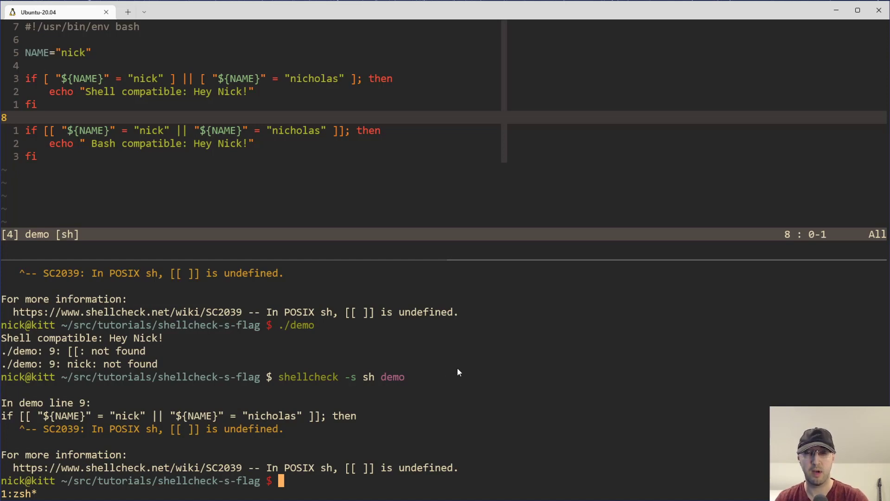
mouse_move(463, 365)
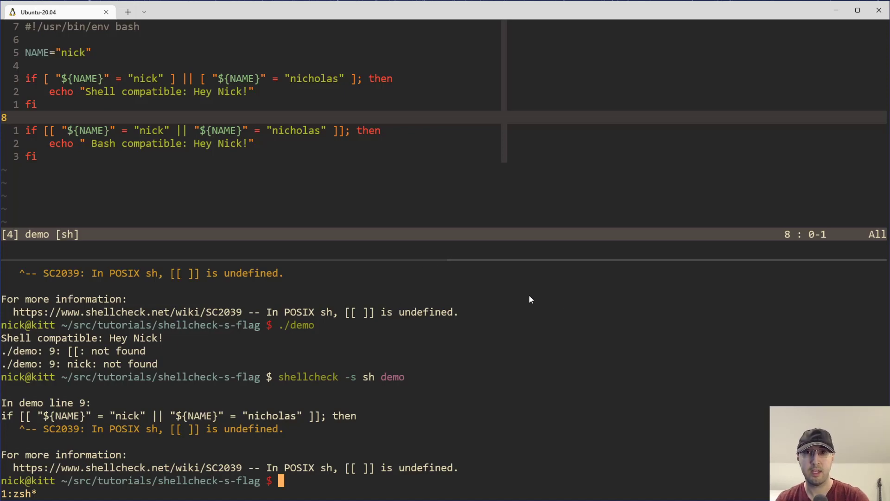
mouse_move(629, 341)
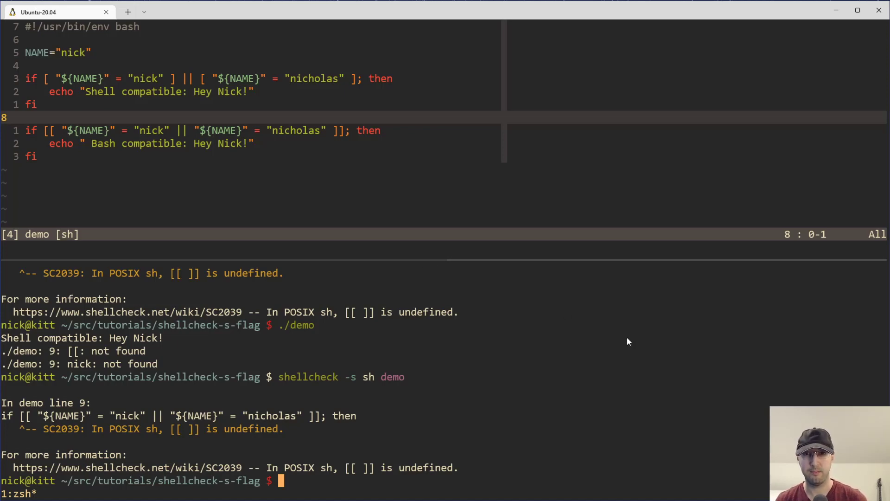
mouse_move(618, 335)
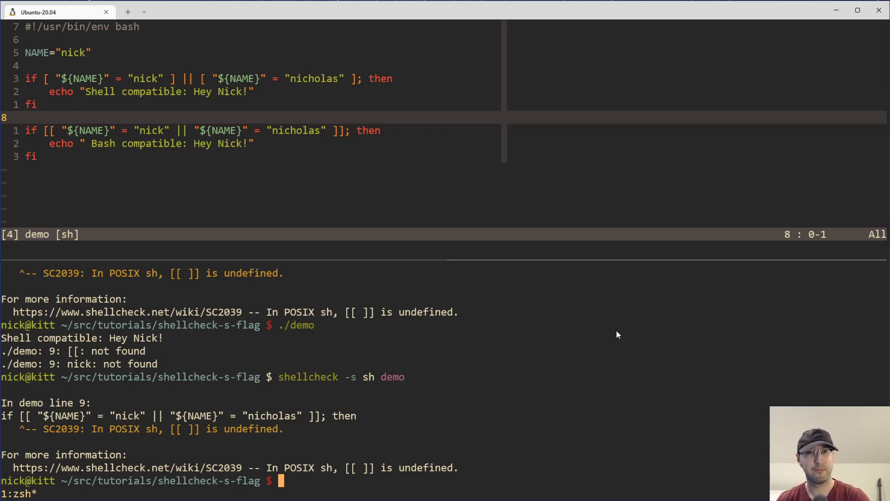